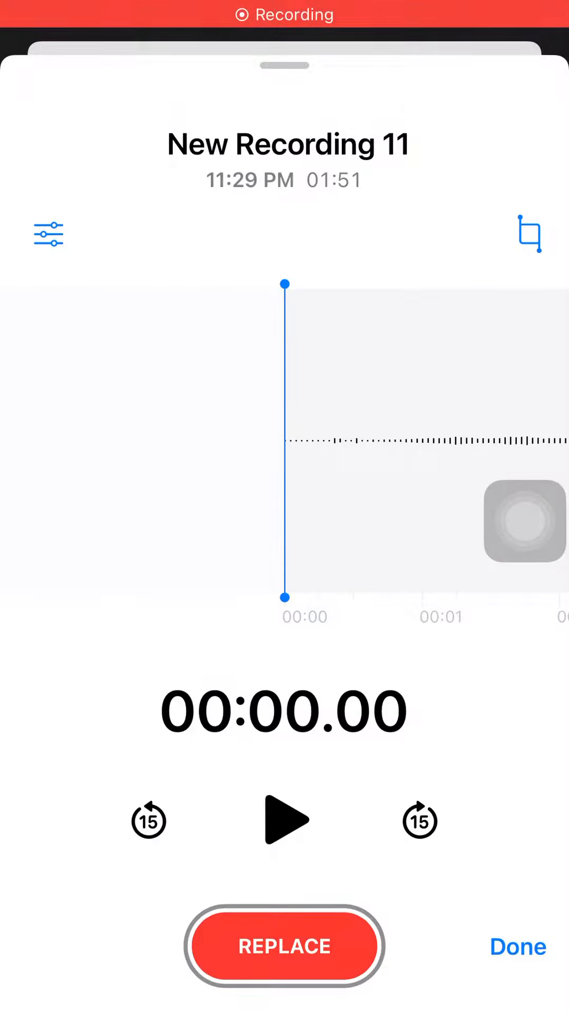
Start playback of 'New Recording 11' from the beginning, advancing past one second.
{"action": "left_click", "coordinate": [283, 820]}
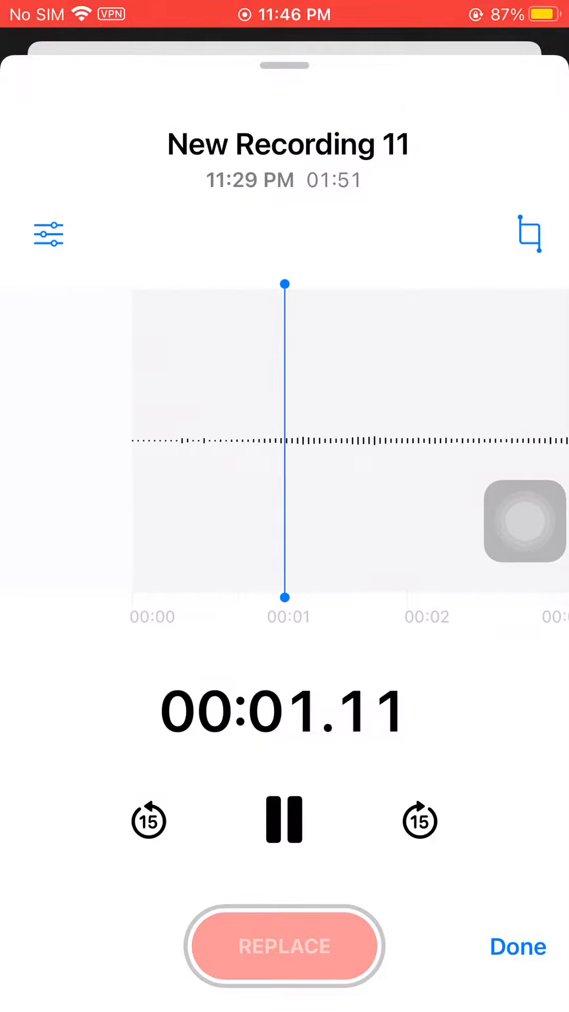